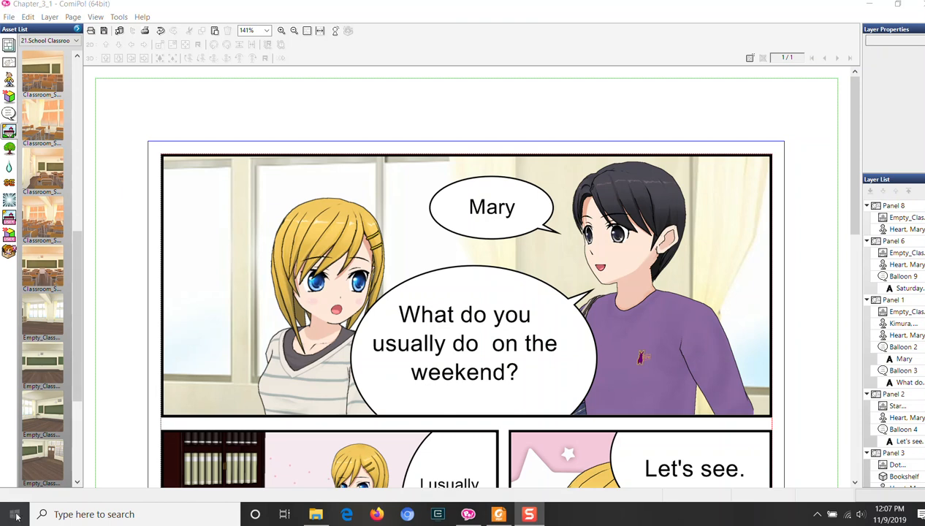
Bring up the Windows language settings from the taskbar over the manga page
left_click(14, 514)
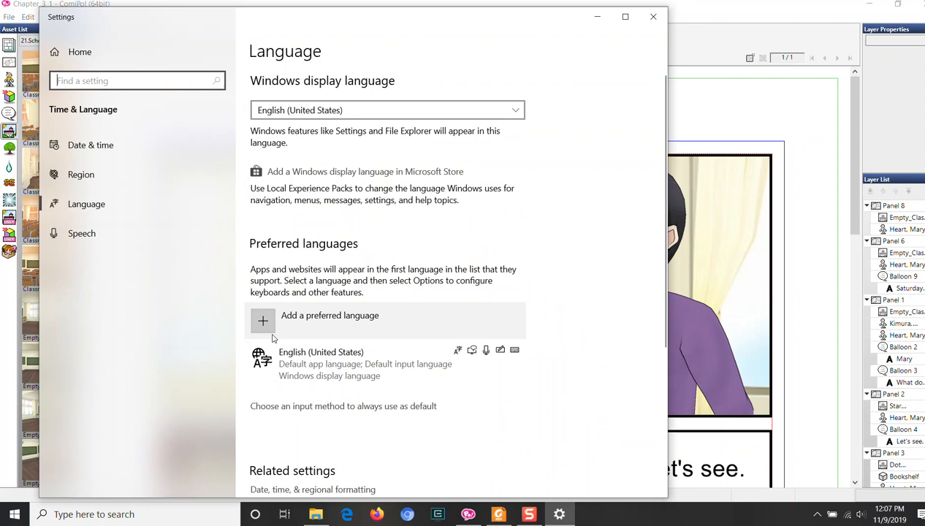
Add a preferred language and search 'japa' to find Japanese (日本語)
left_click(263, 322)
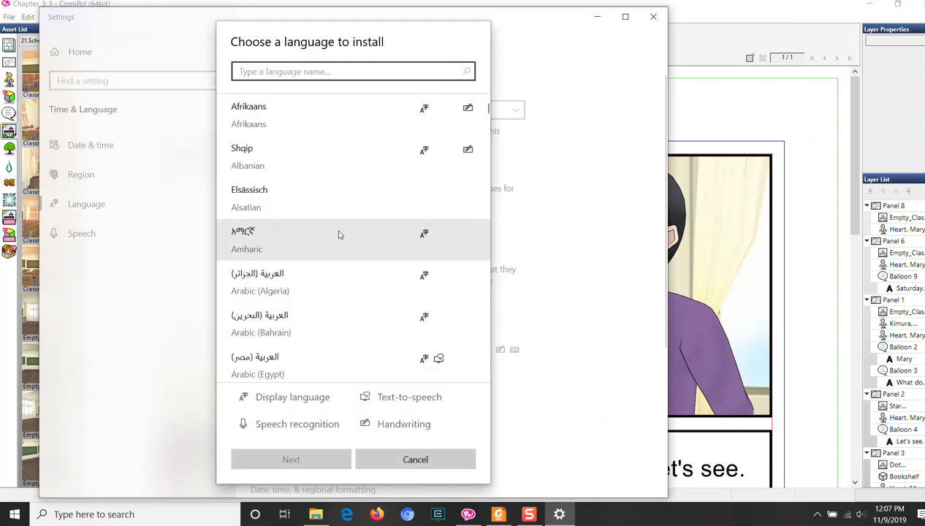
type("japa")
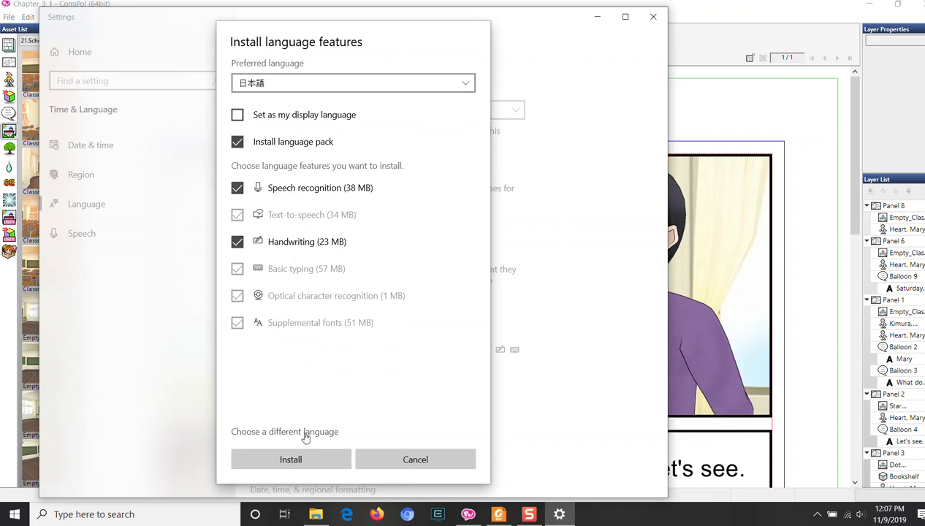
mouse_move(299, 449)
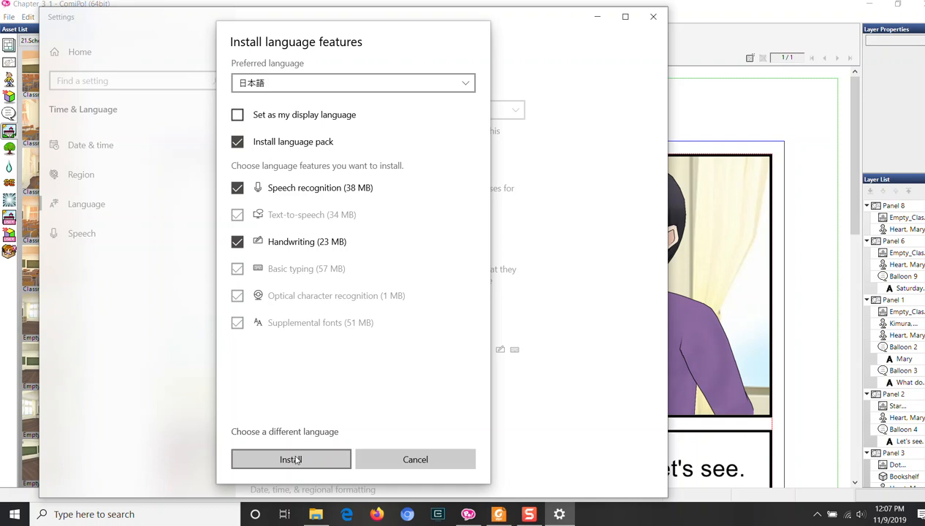
Install the Japanese language pack so 日本語 joins the preferred languages
left_click(290, 459)
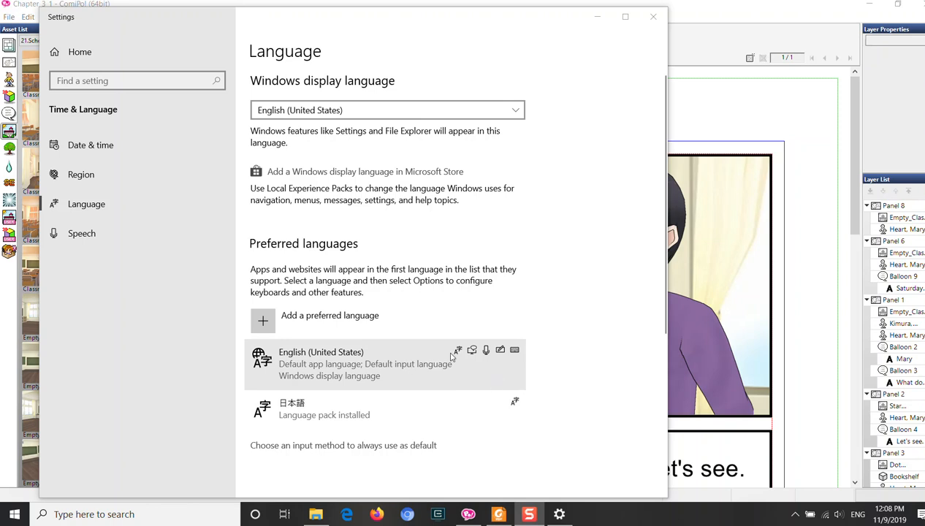
mouse_move(512, 351)
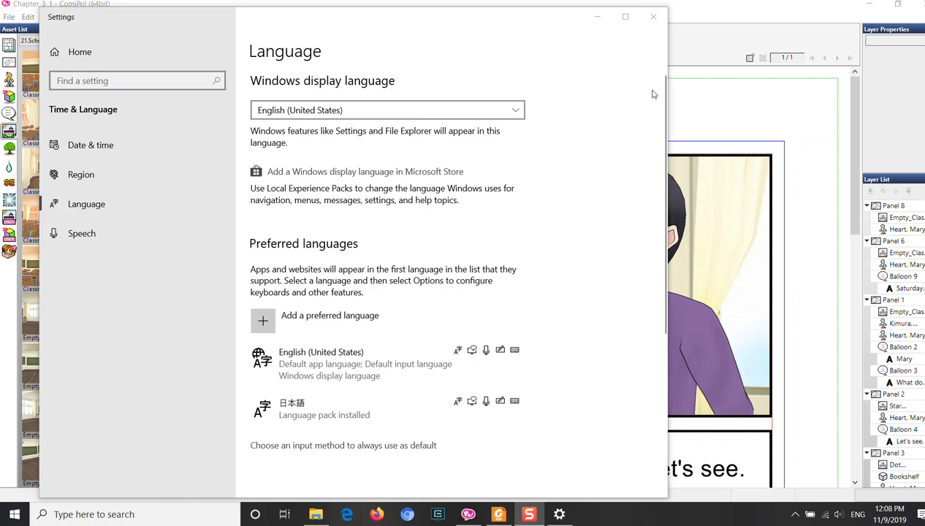
Close Settings, select the Mary balloon text and show the taskbar input-language list
left_click(653, 16)
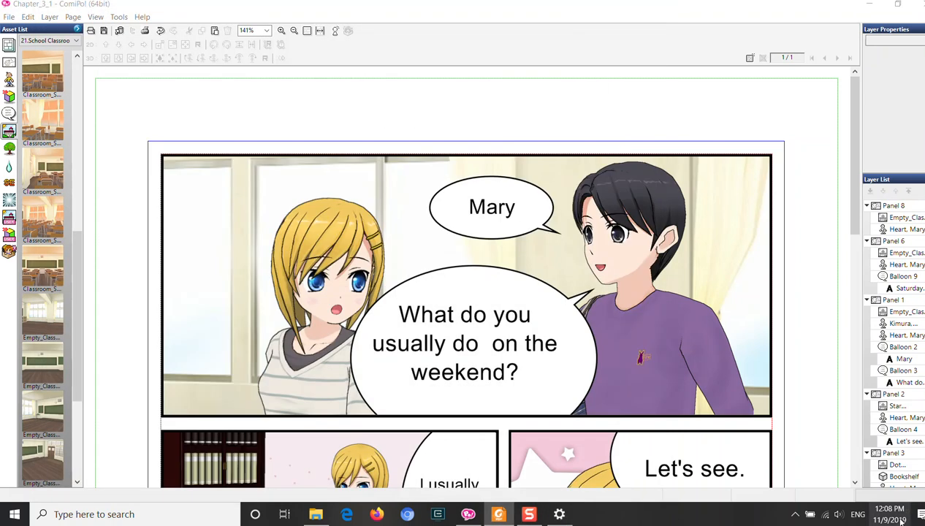
left_click(856, 515)
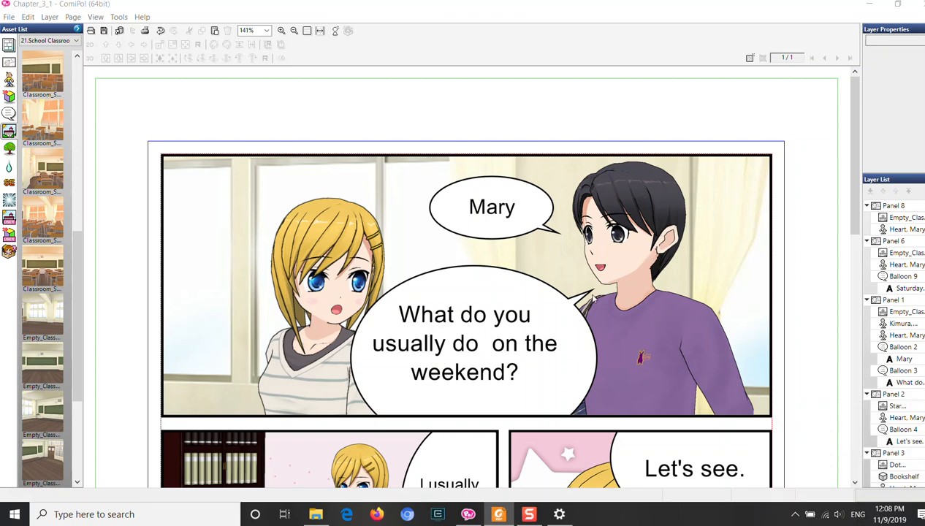
left_click(491, 208)
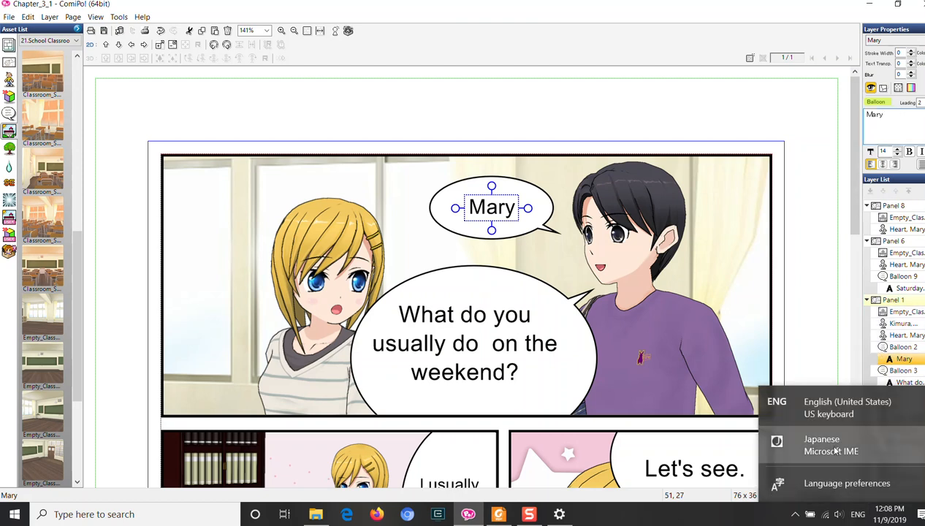
Switch to Japanese Microsoft IME and retype the balloon text as メール
left_click(858, 514)
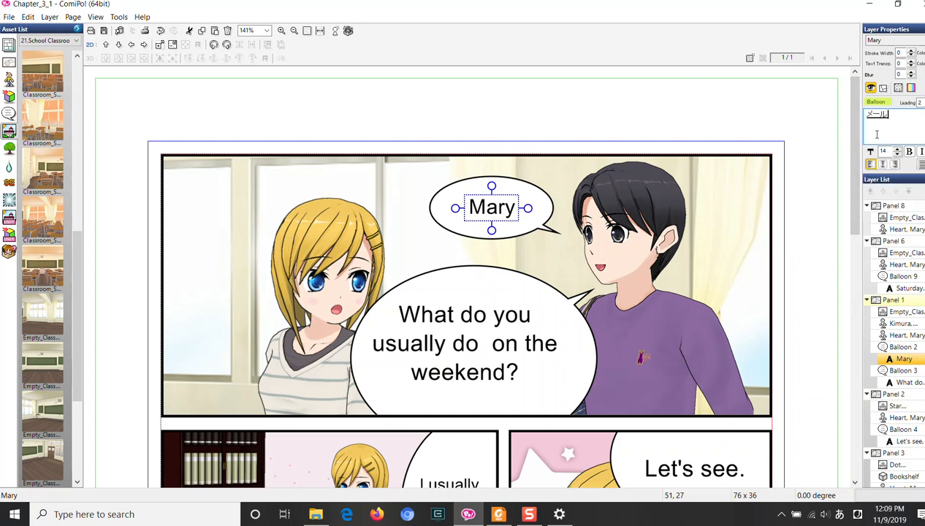
type("メール")
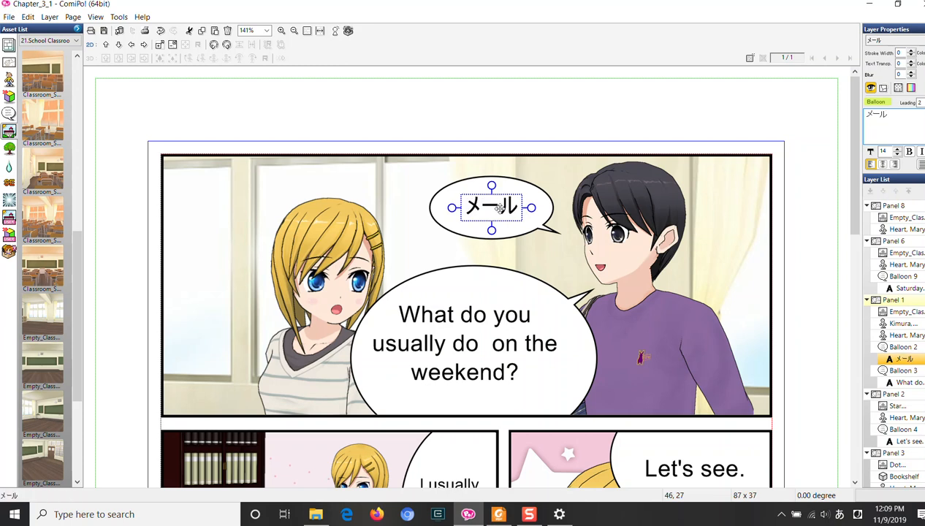